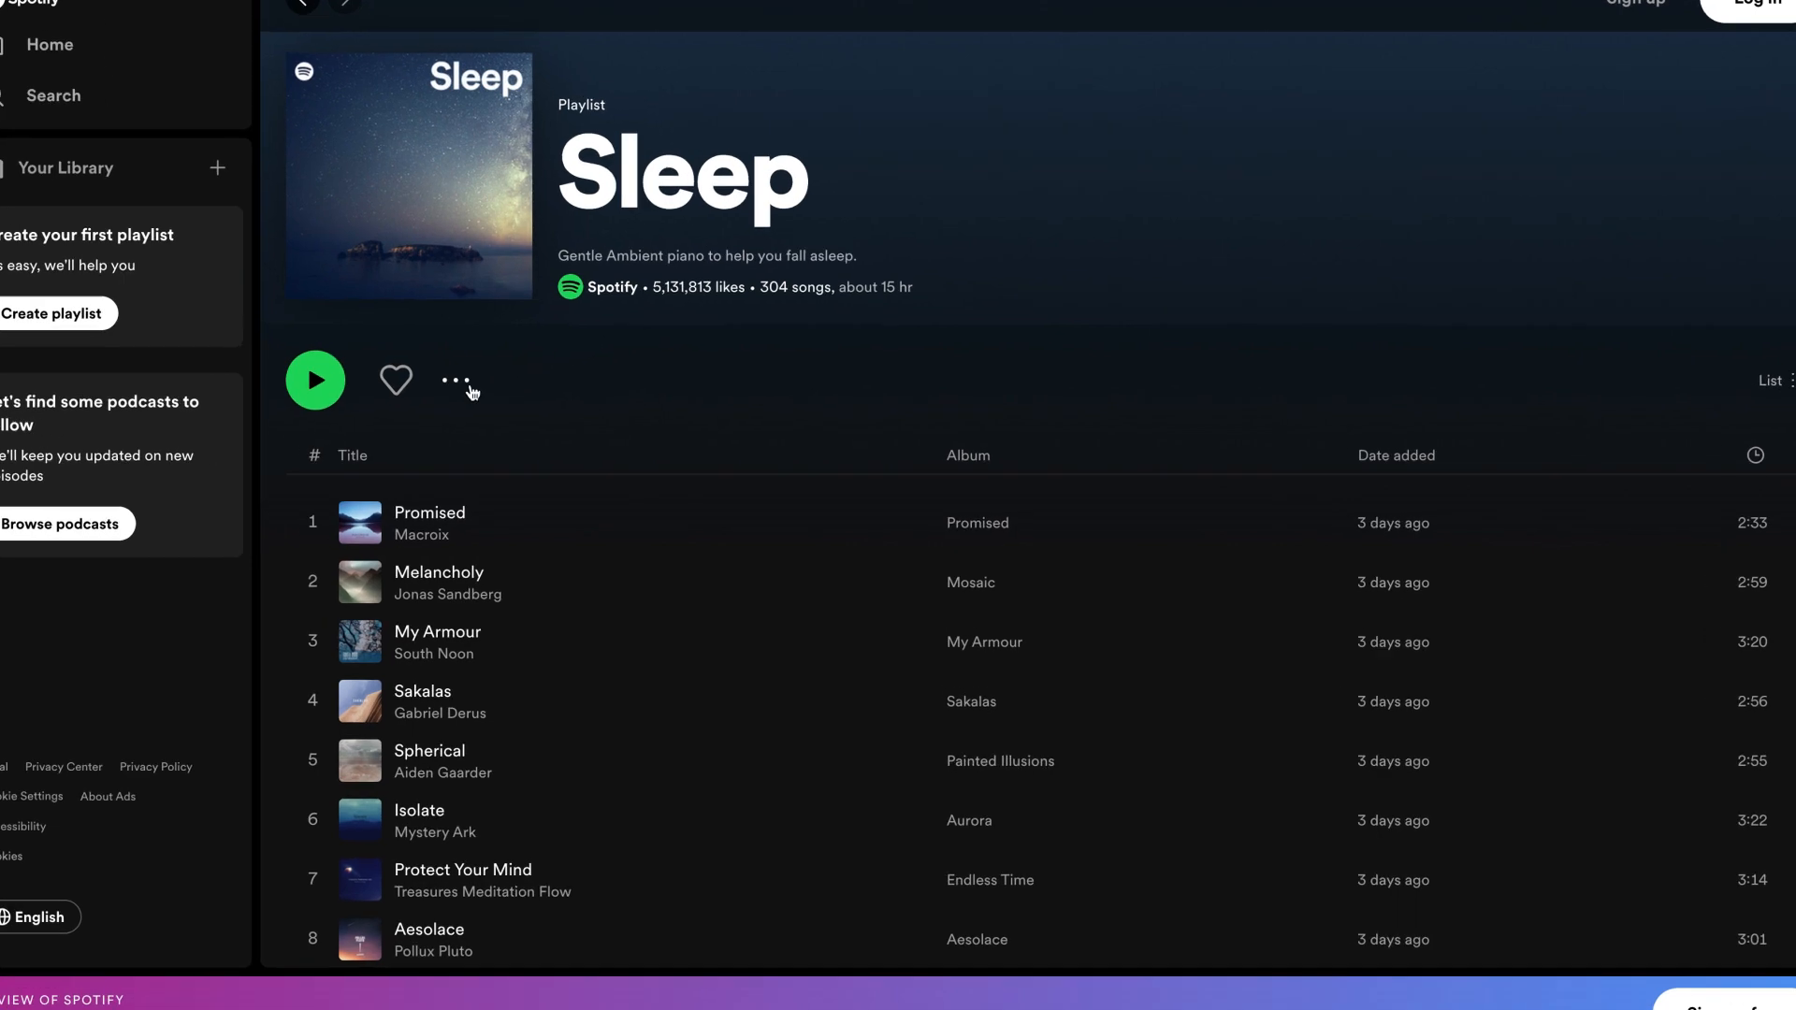
Copy the Sleep playlist's embed code from its Share > Embed playlist dialog with Show code ticked
left_click(462, 380)
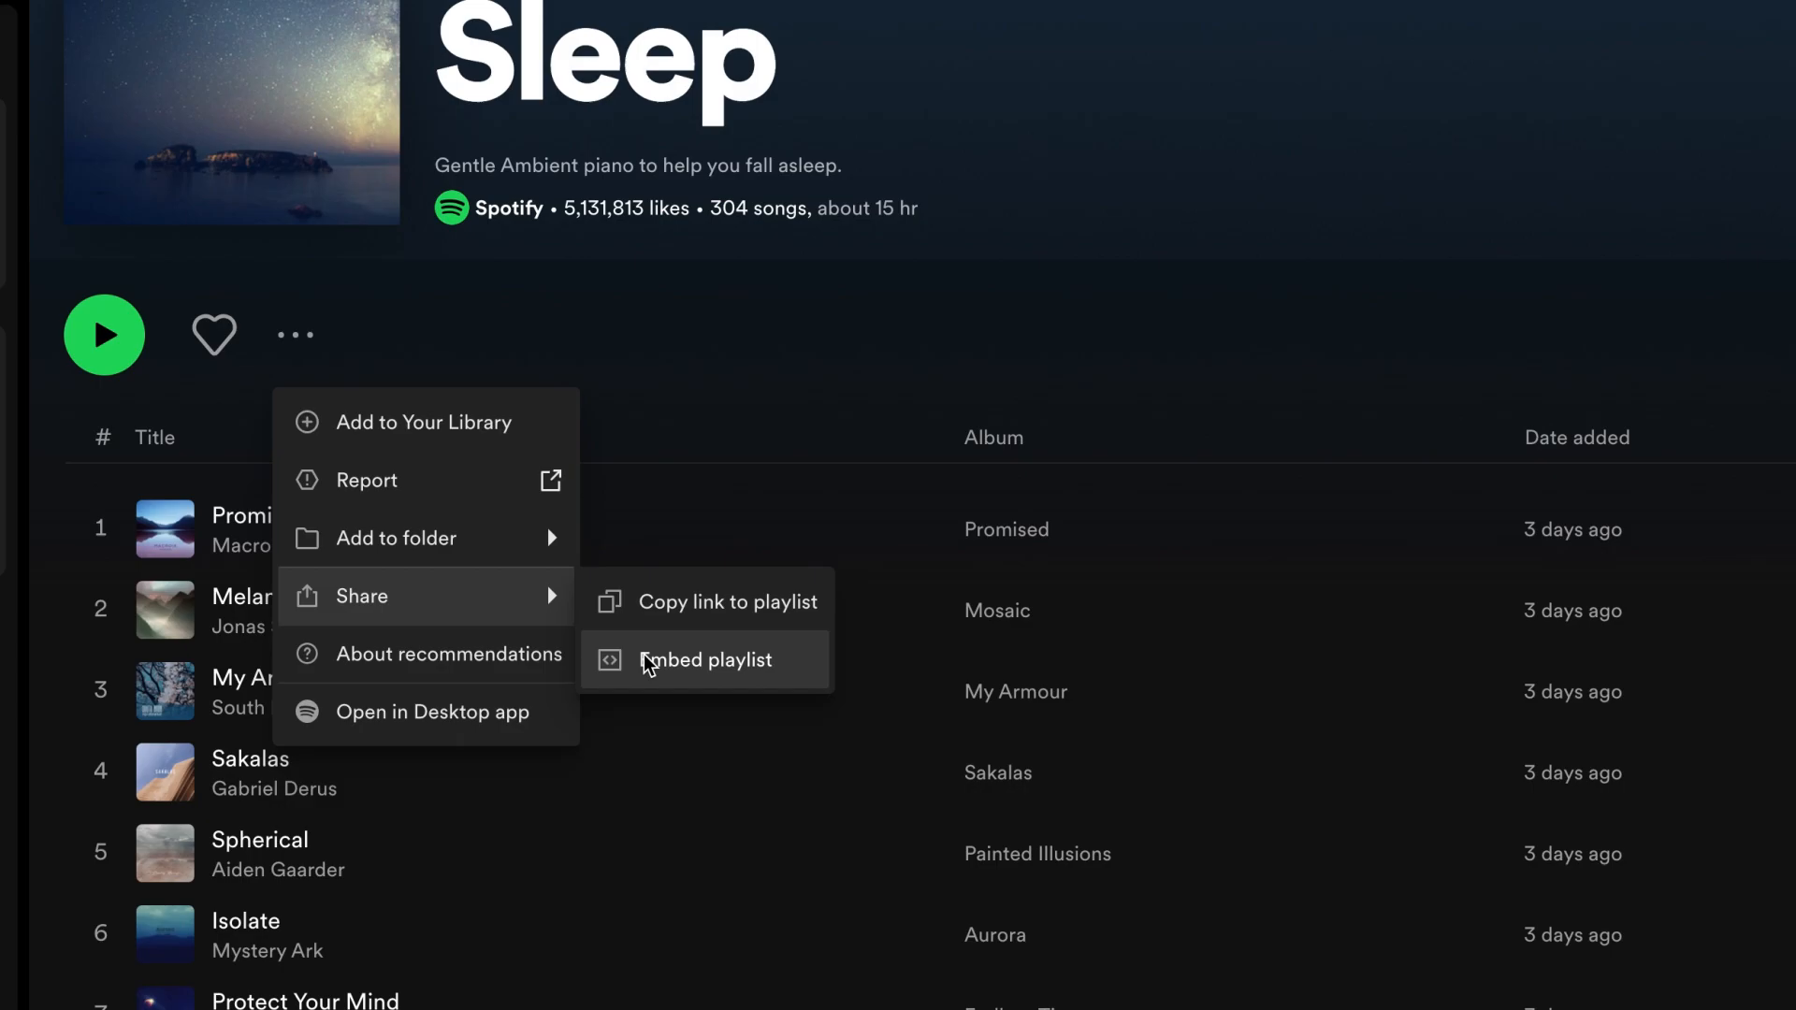
left_click(707, 661)
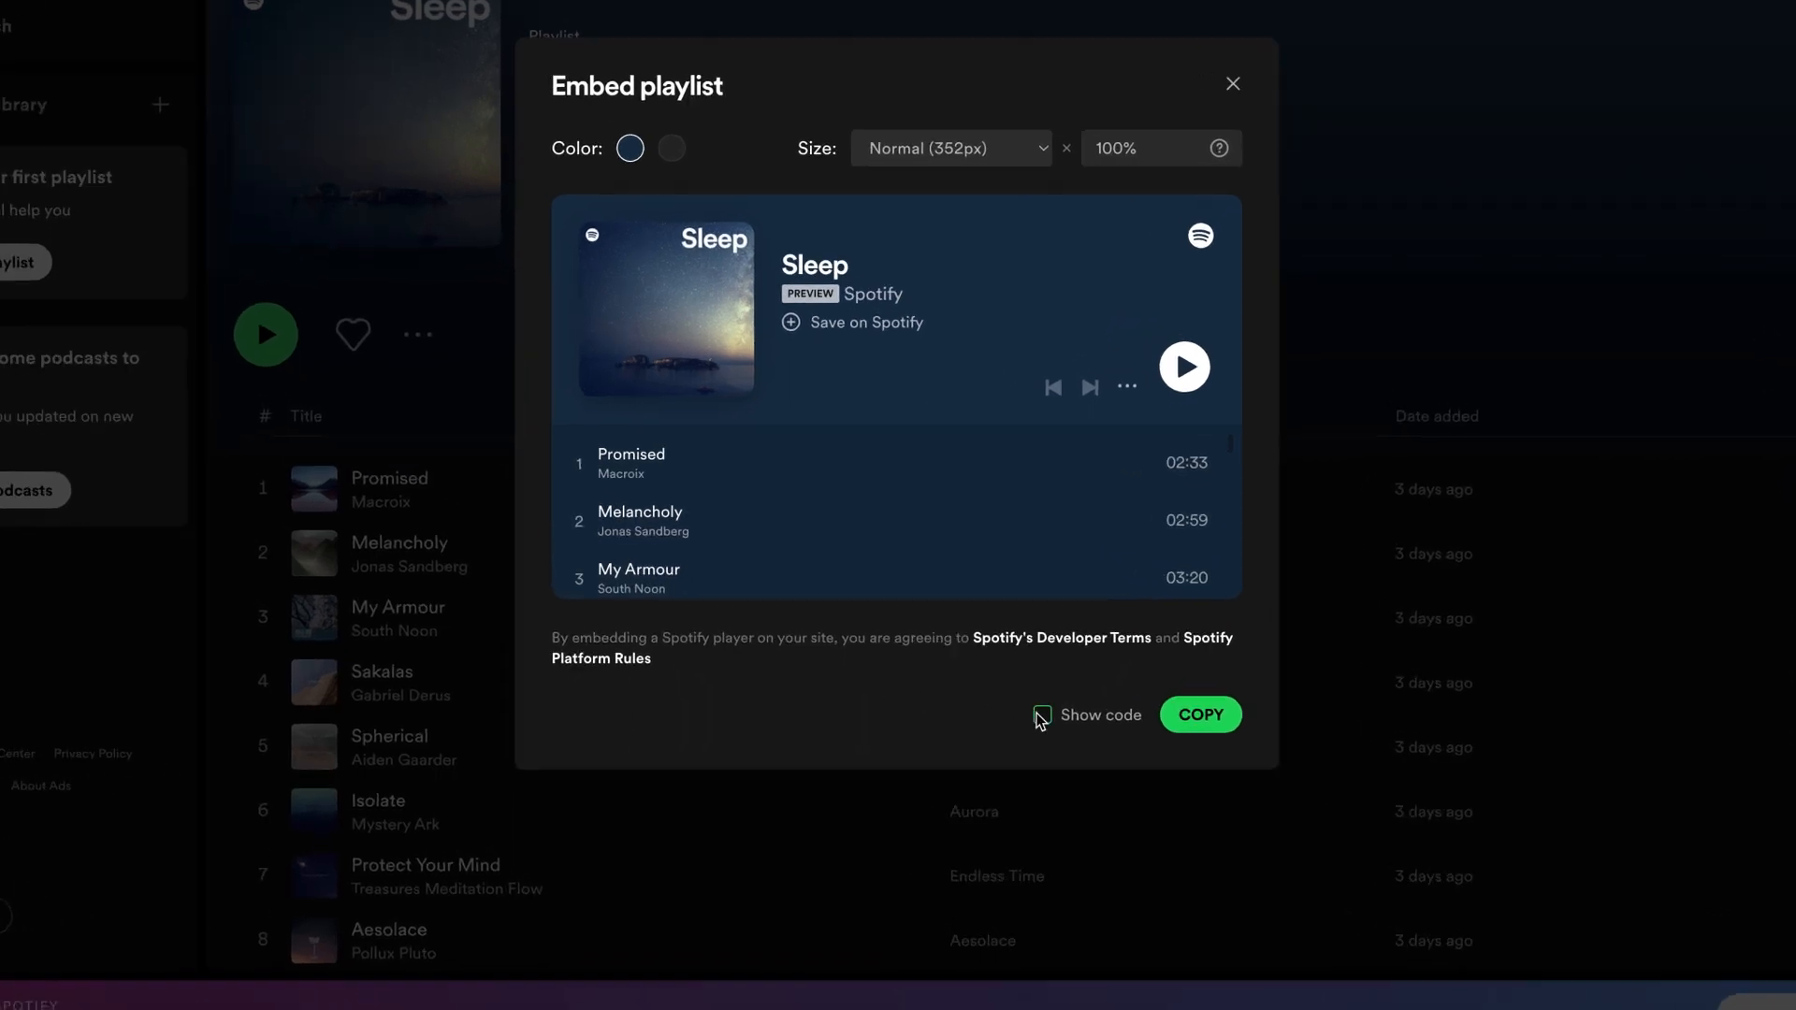
left_click(1040, 715)
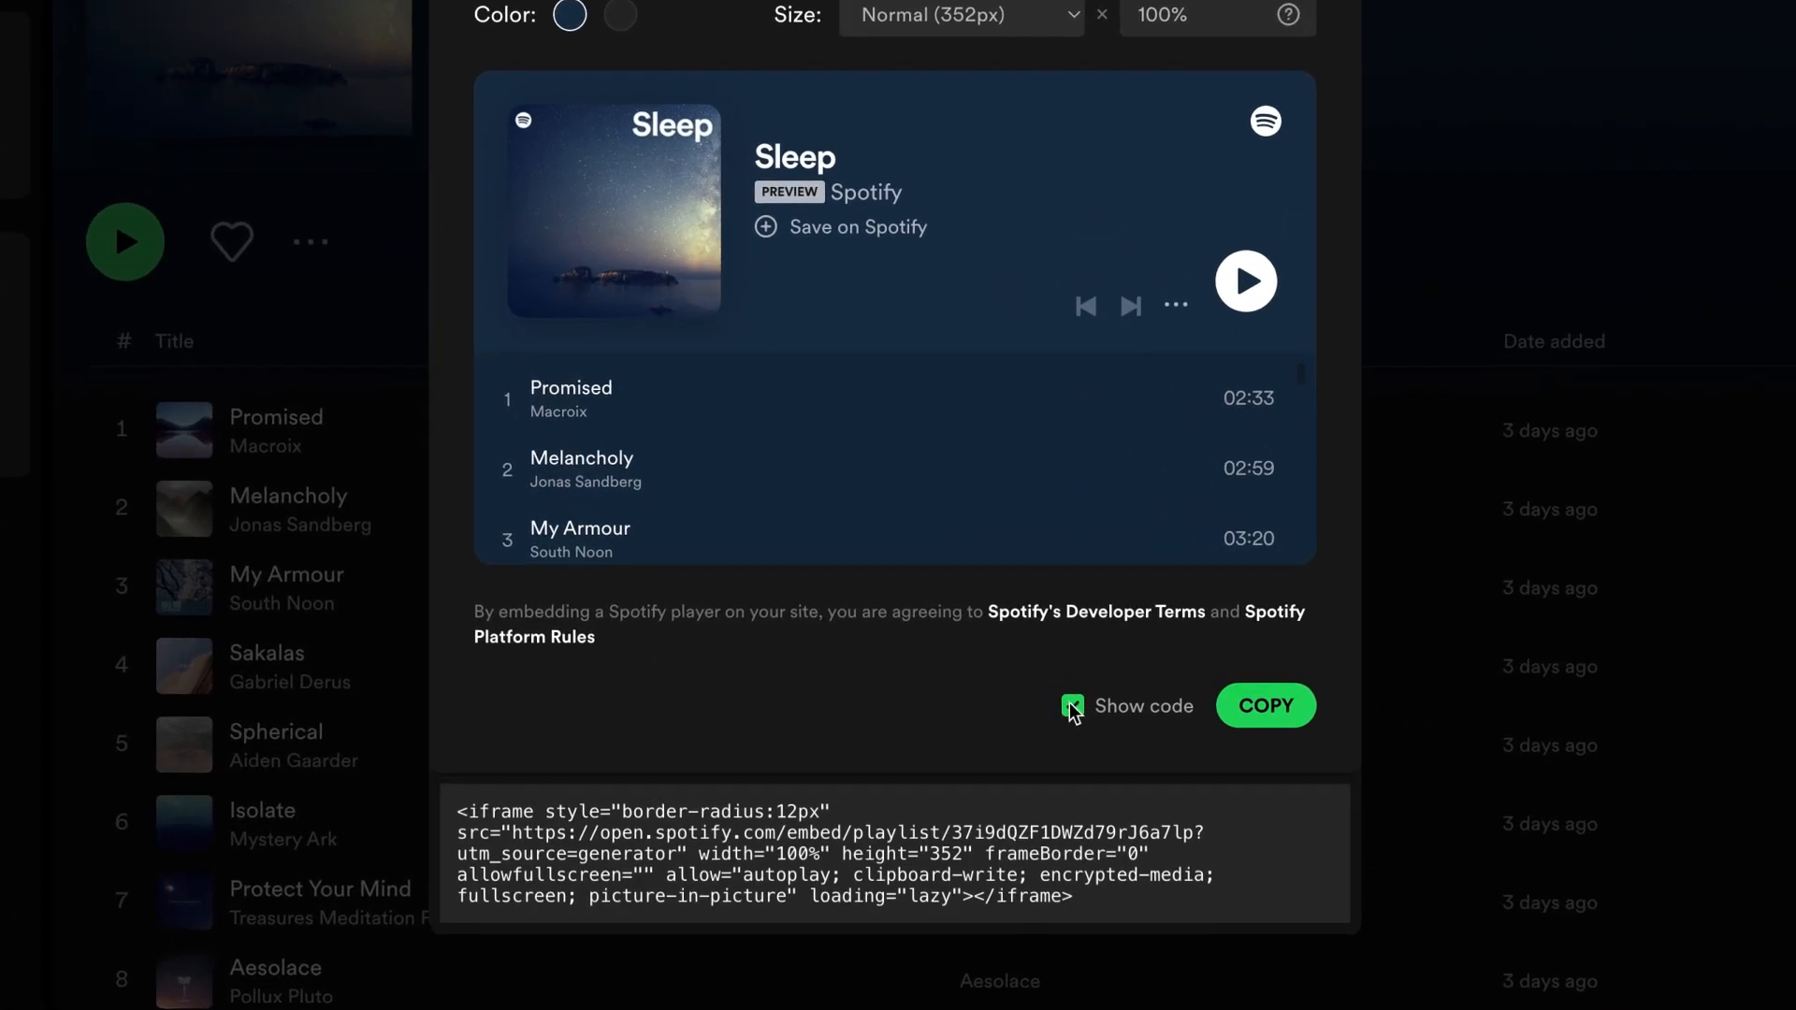
left_click(1265, 705)
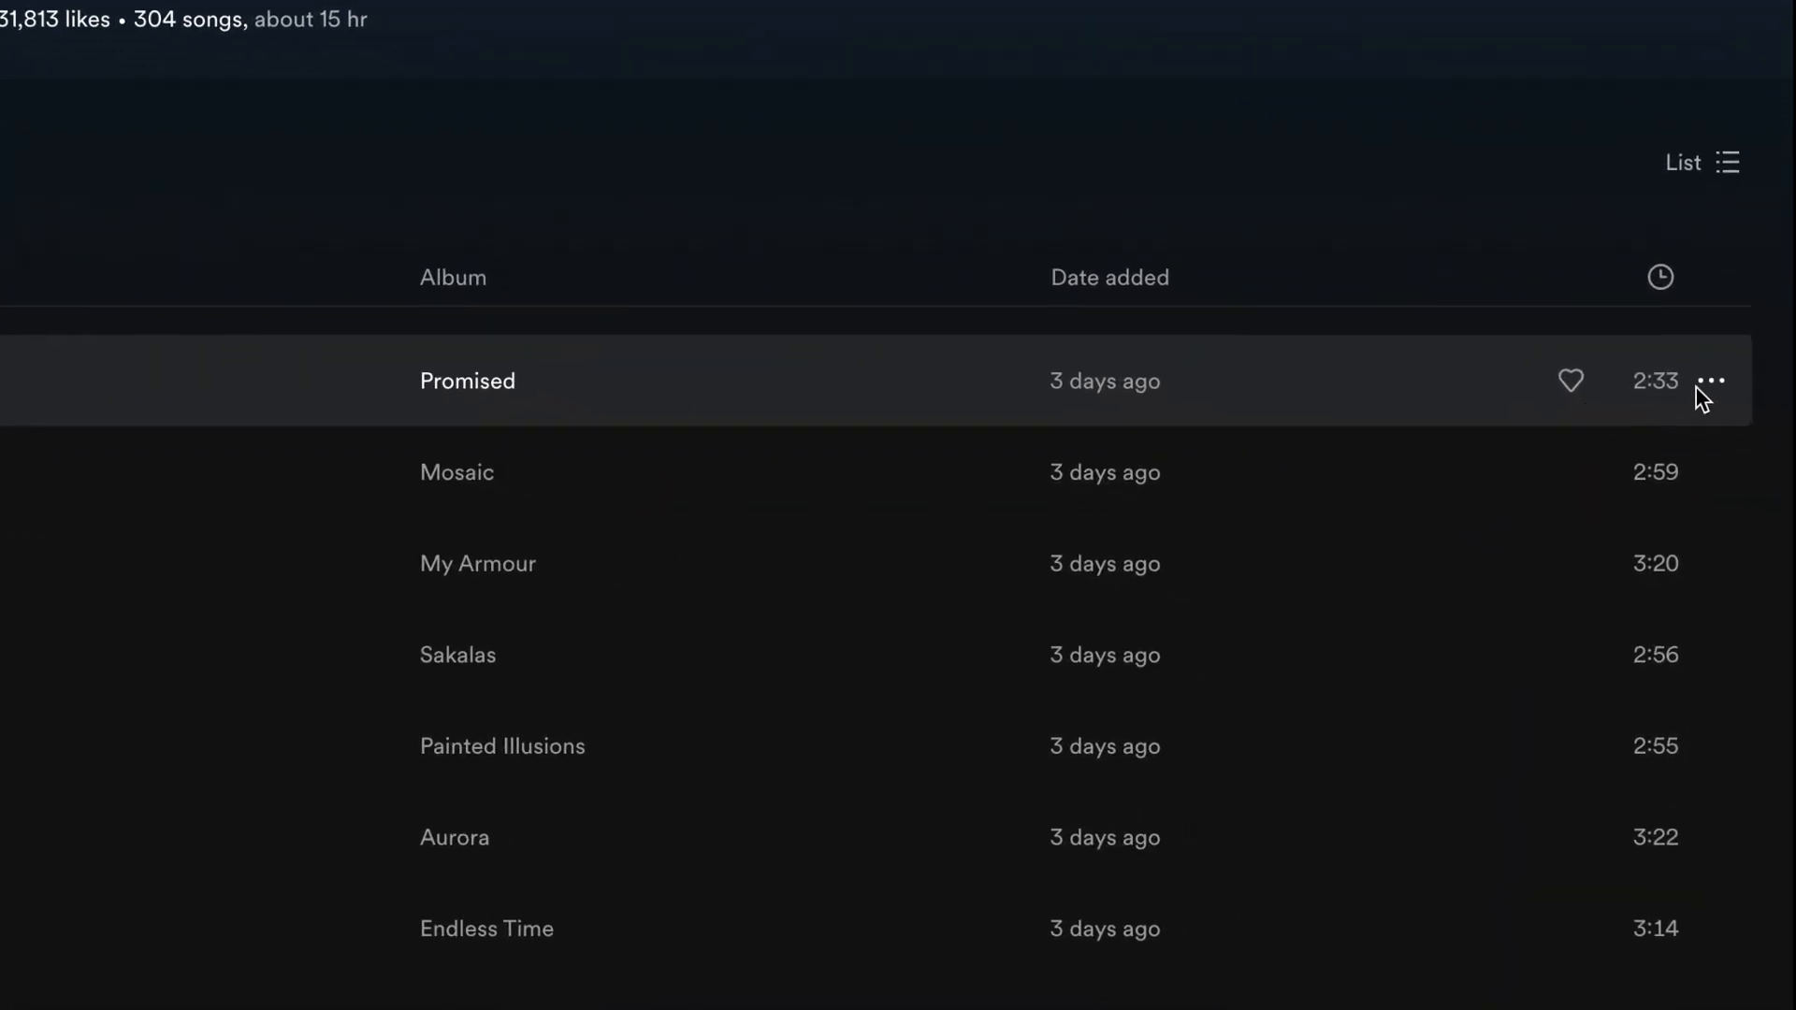
Copy the embed code for the track Promised via Share > Embed track with Show code ticked
left_click(1712, 382)
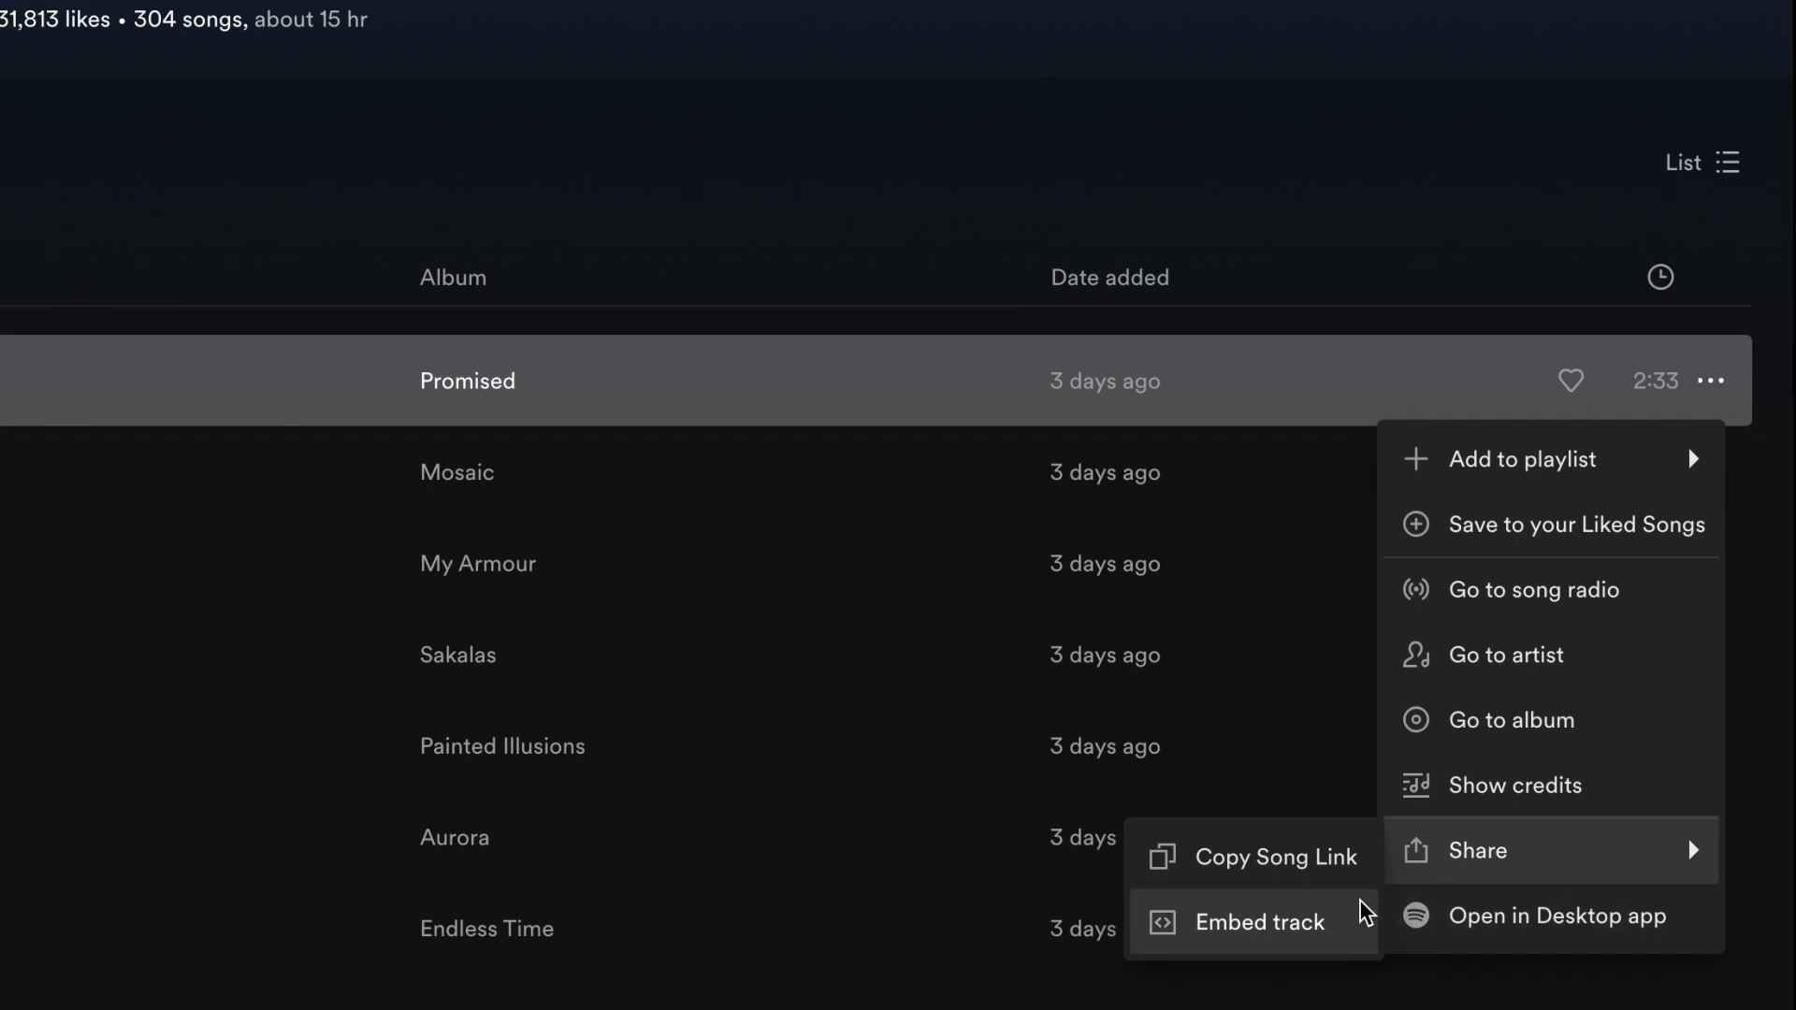
left_click(1259, 922)
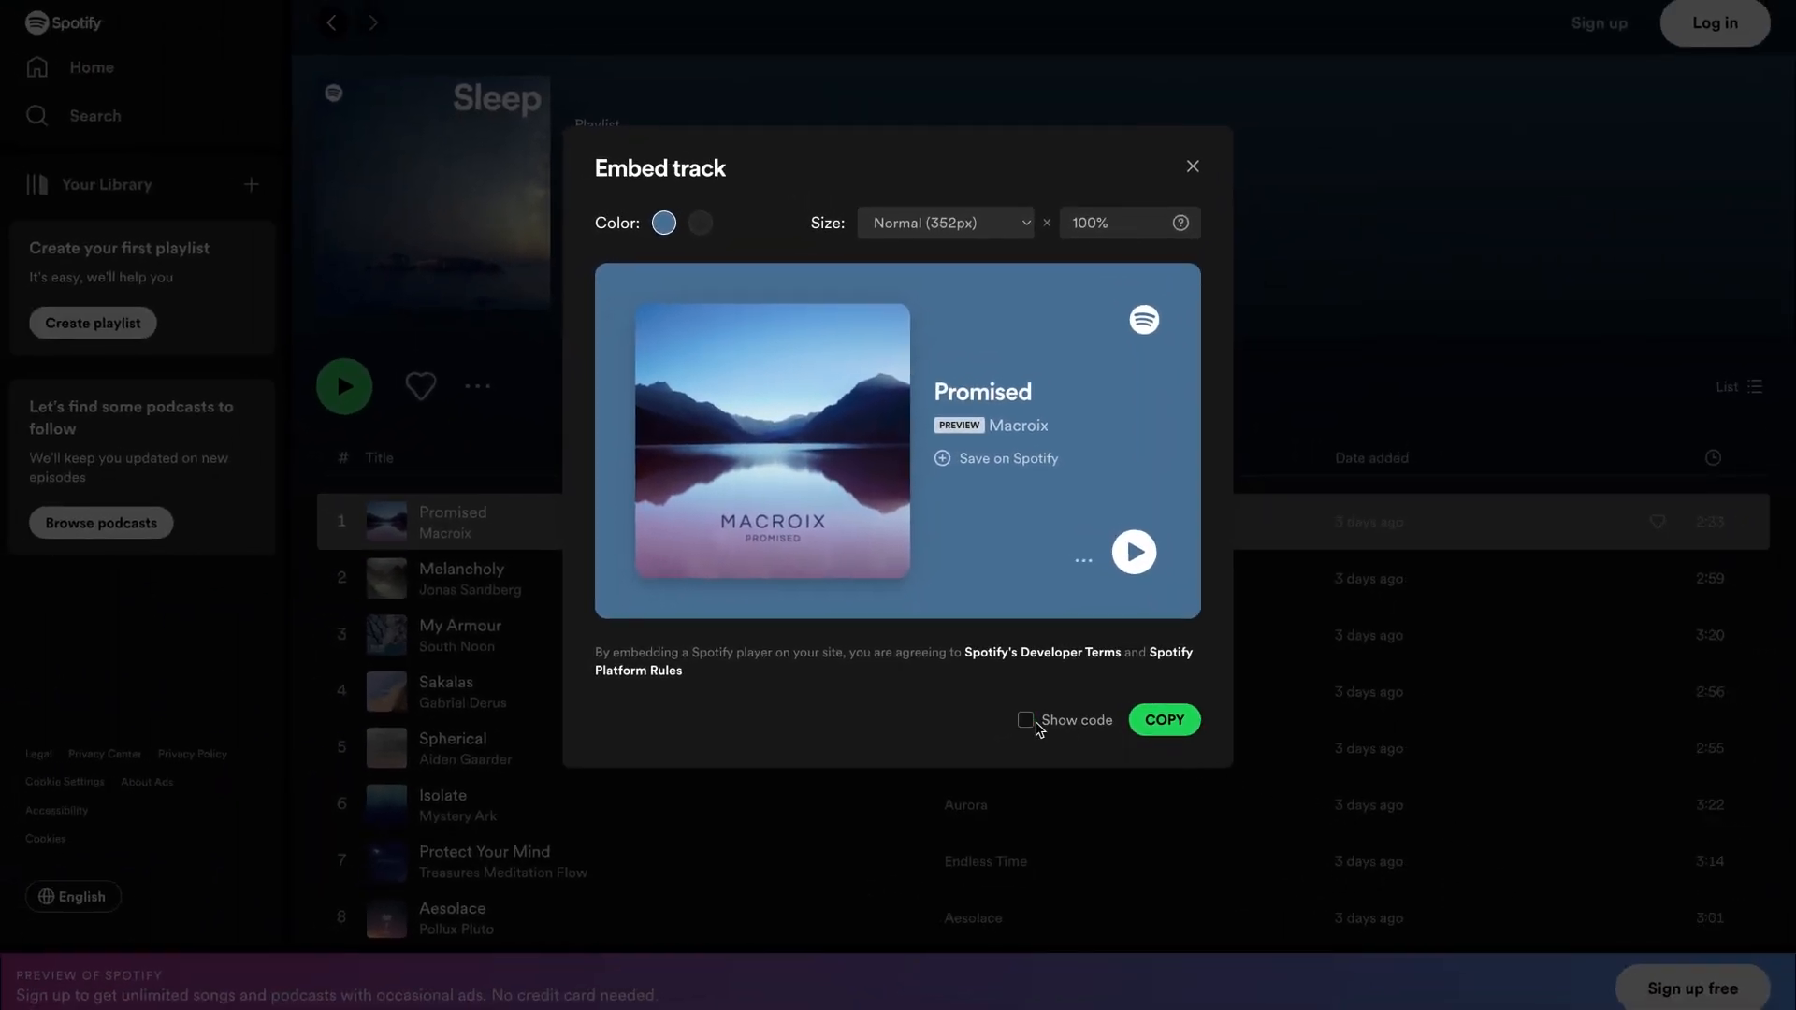
left_click(1025, 719)
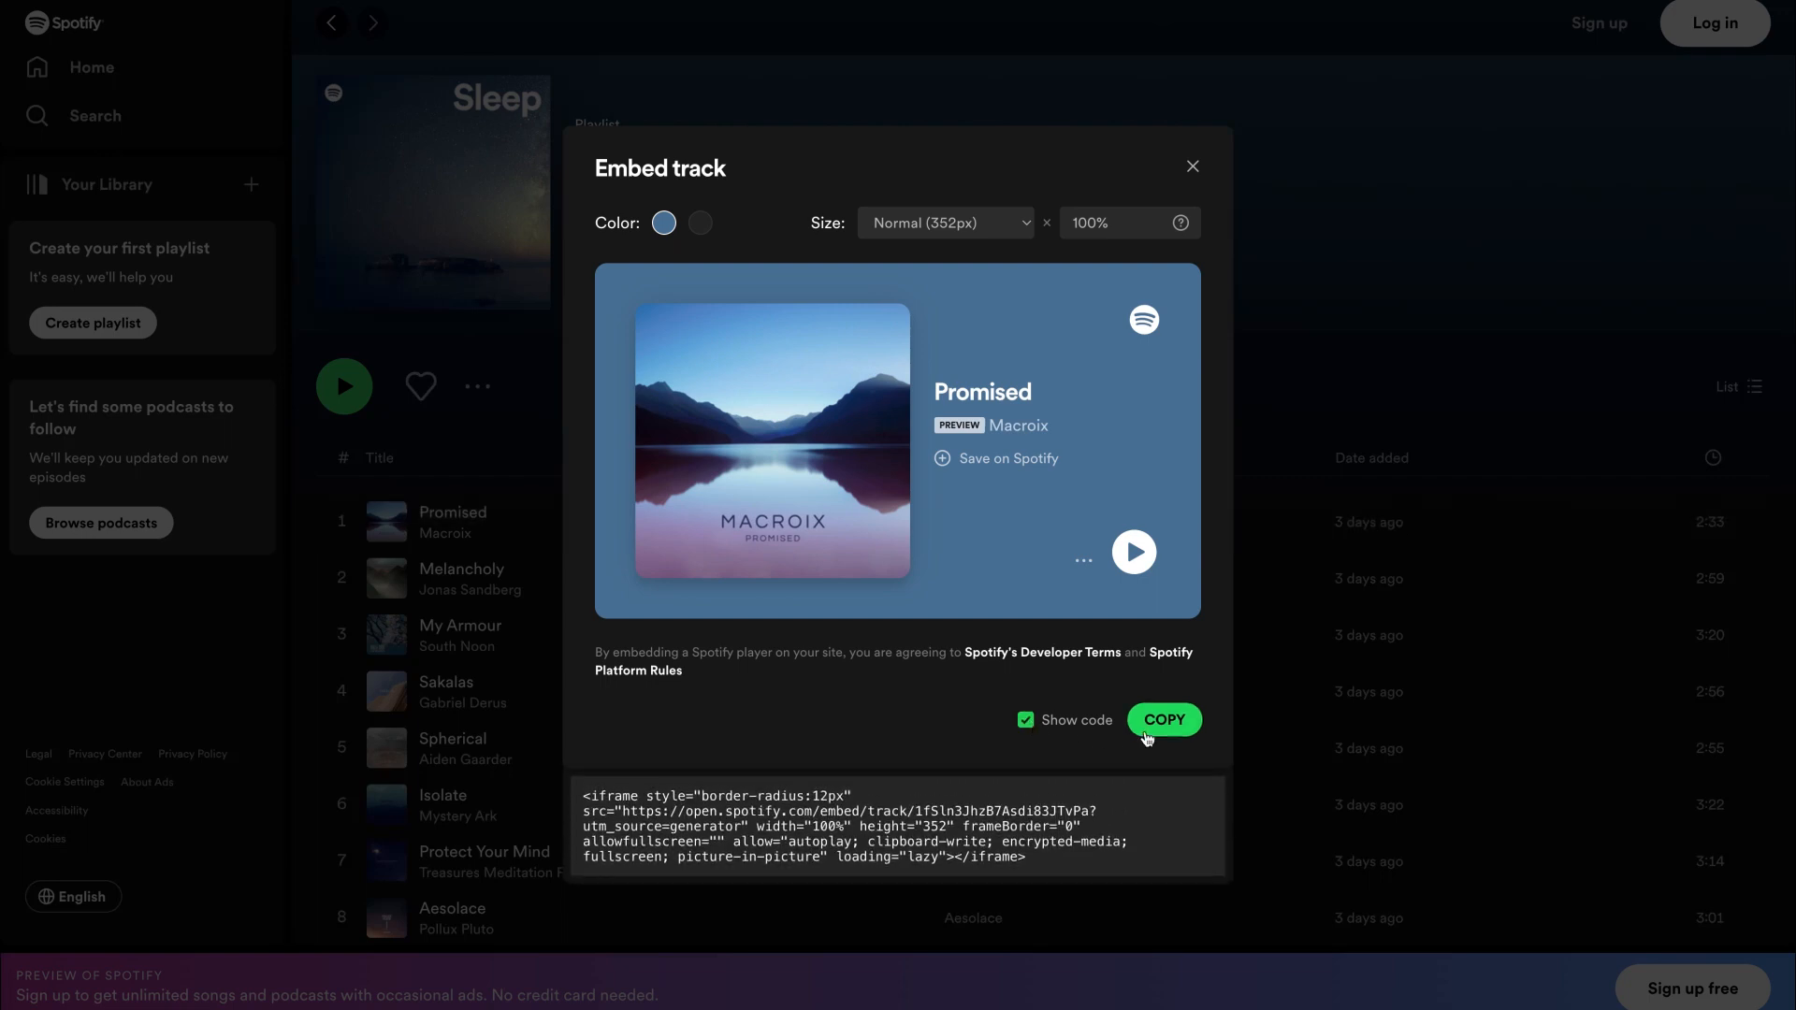
left_click(1162, 718)
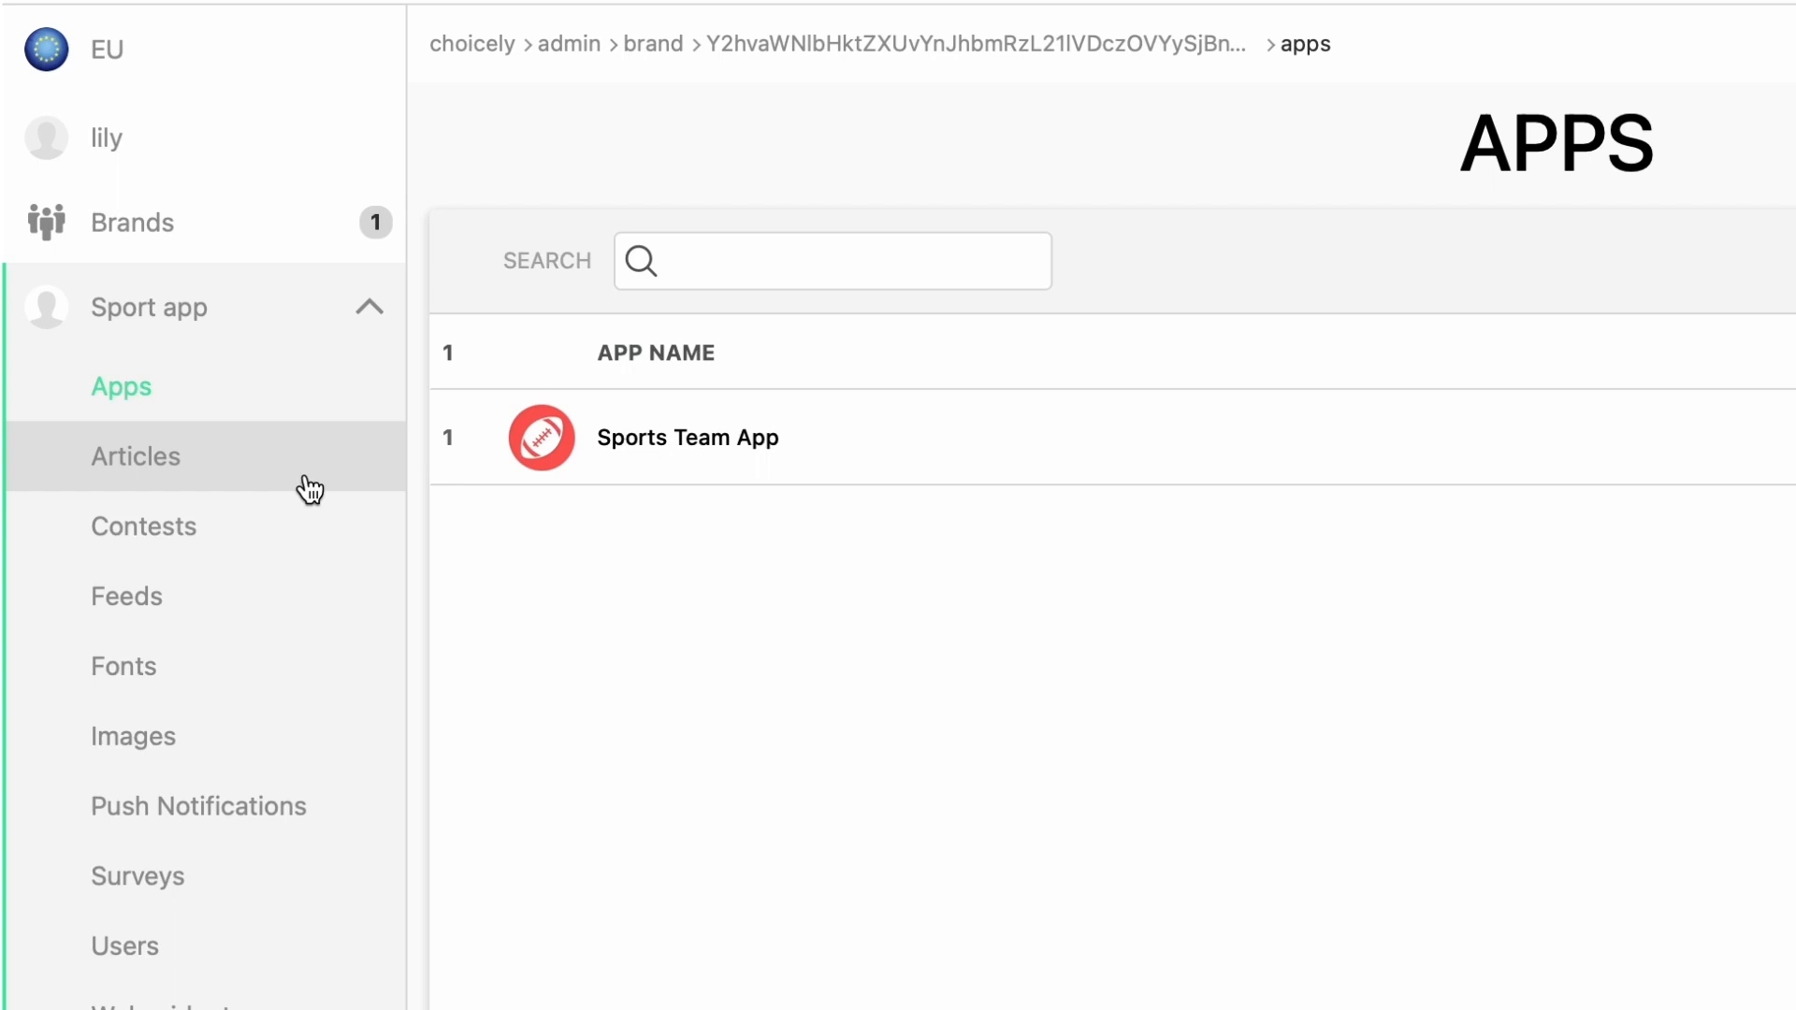
Show the Sport app's Articles list with its 14 published articles
left_click(134, 456)
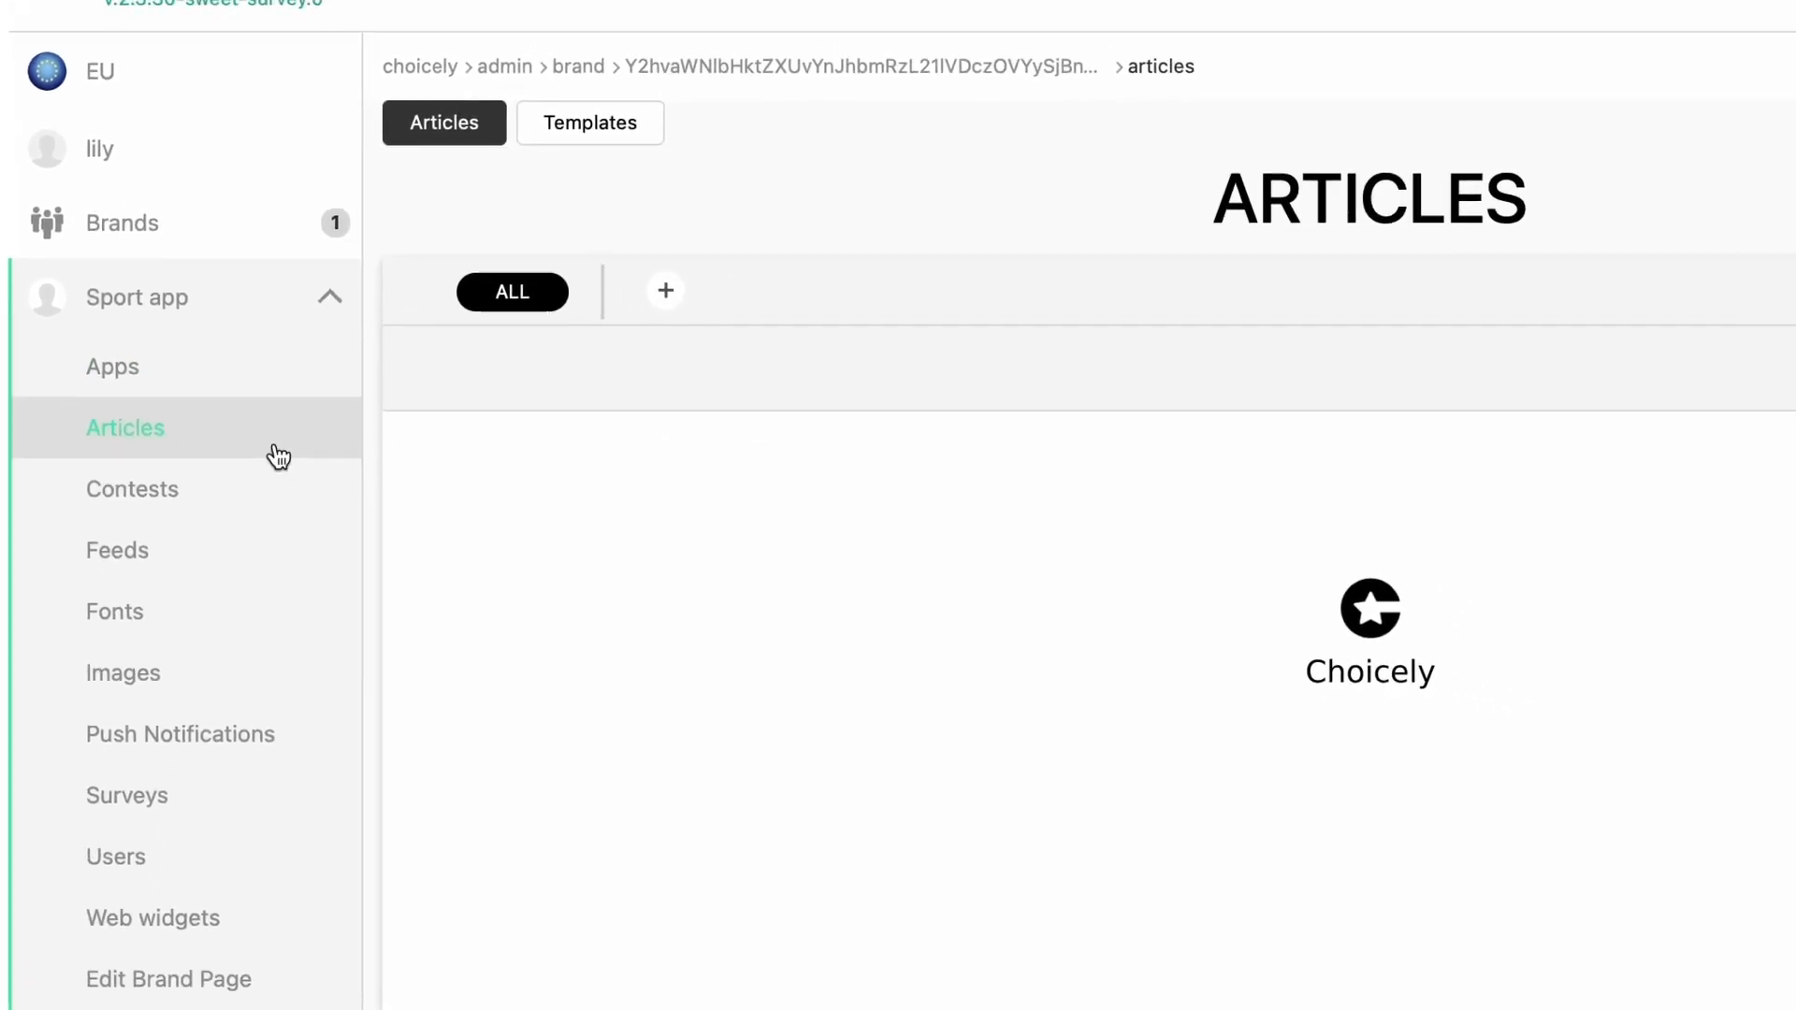
left_click(125, 426)
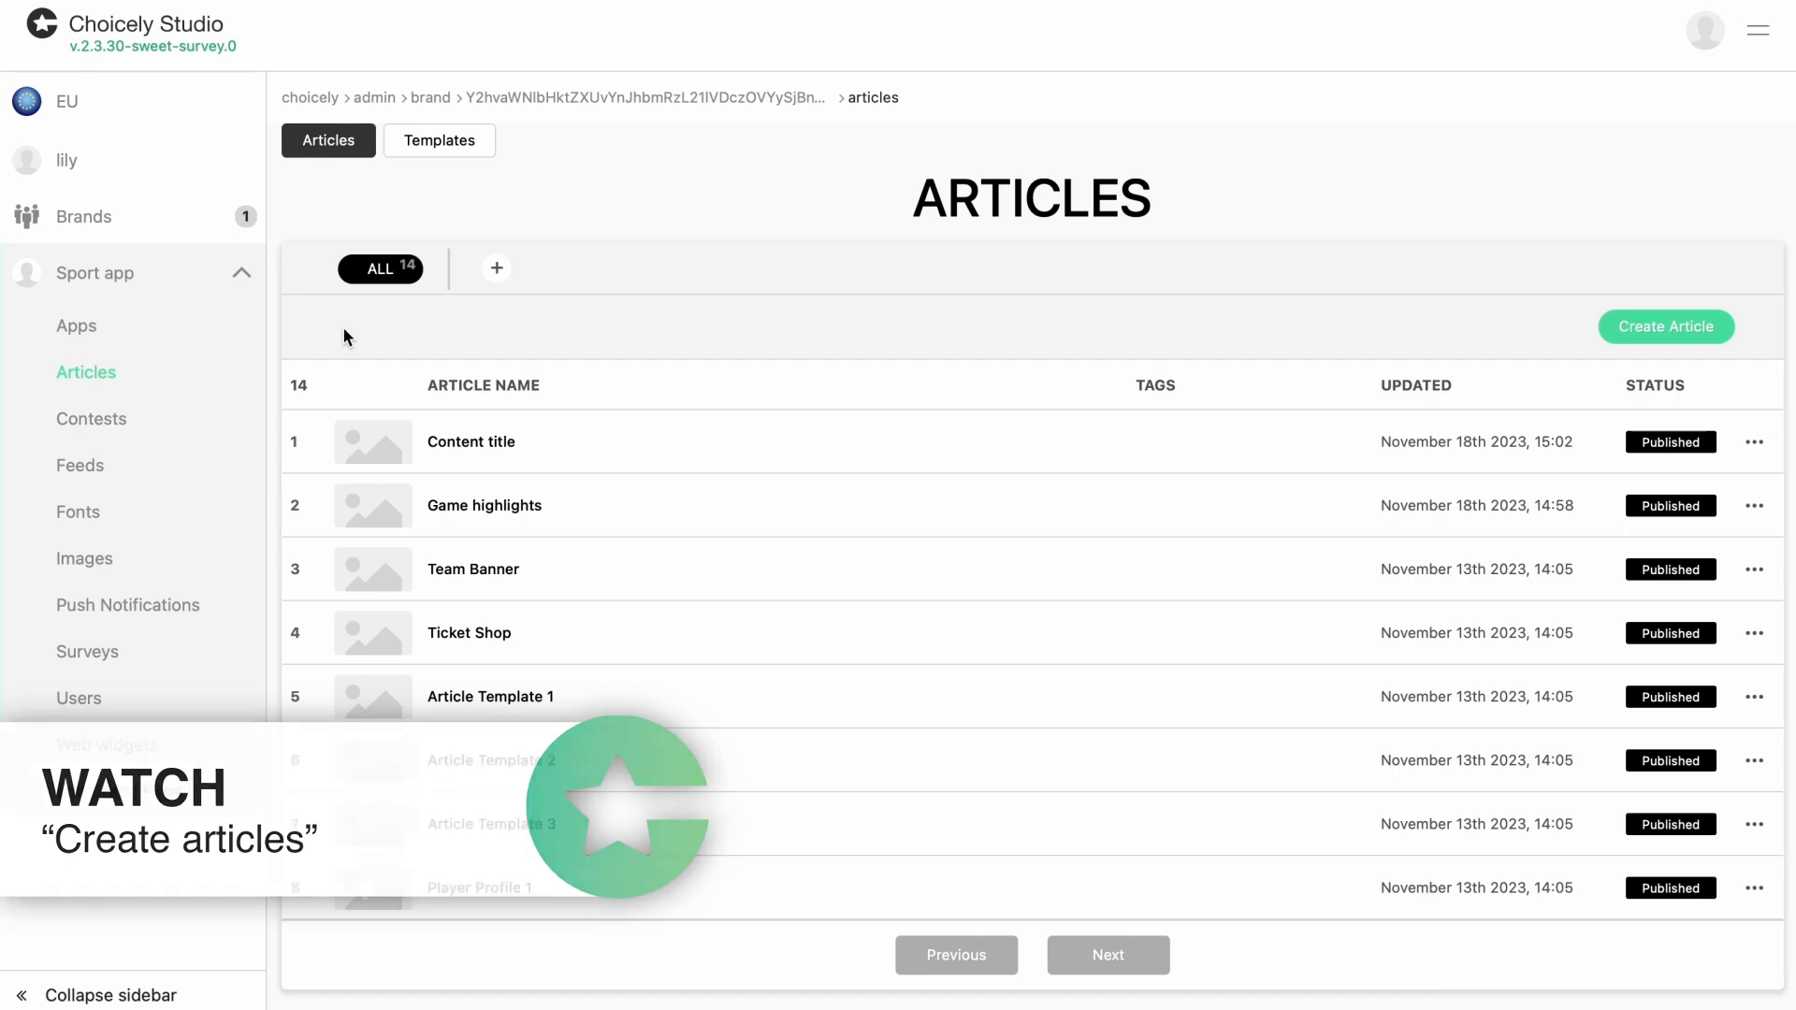
Add an empty Web element below the intro text of an article opened in the builder
left_click(483, 505)
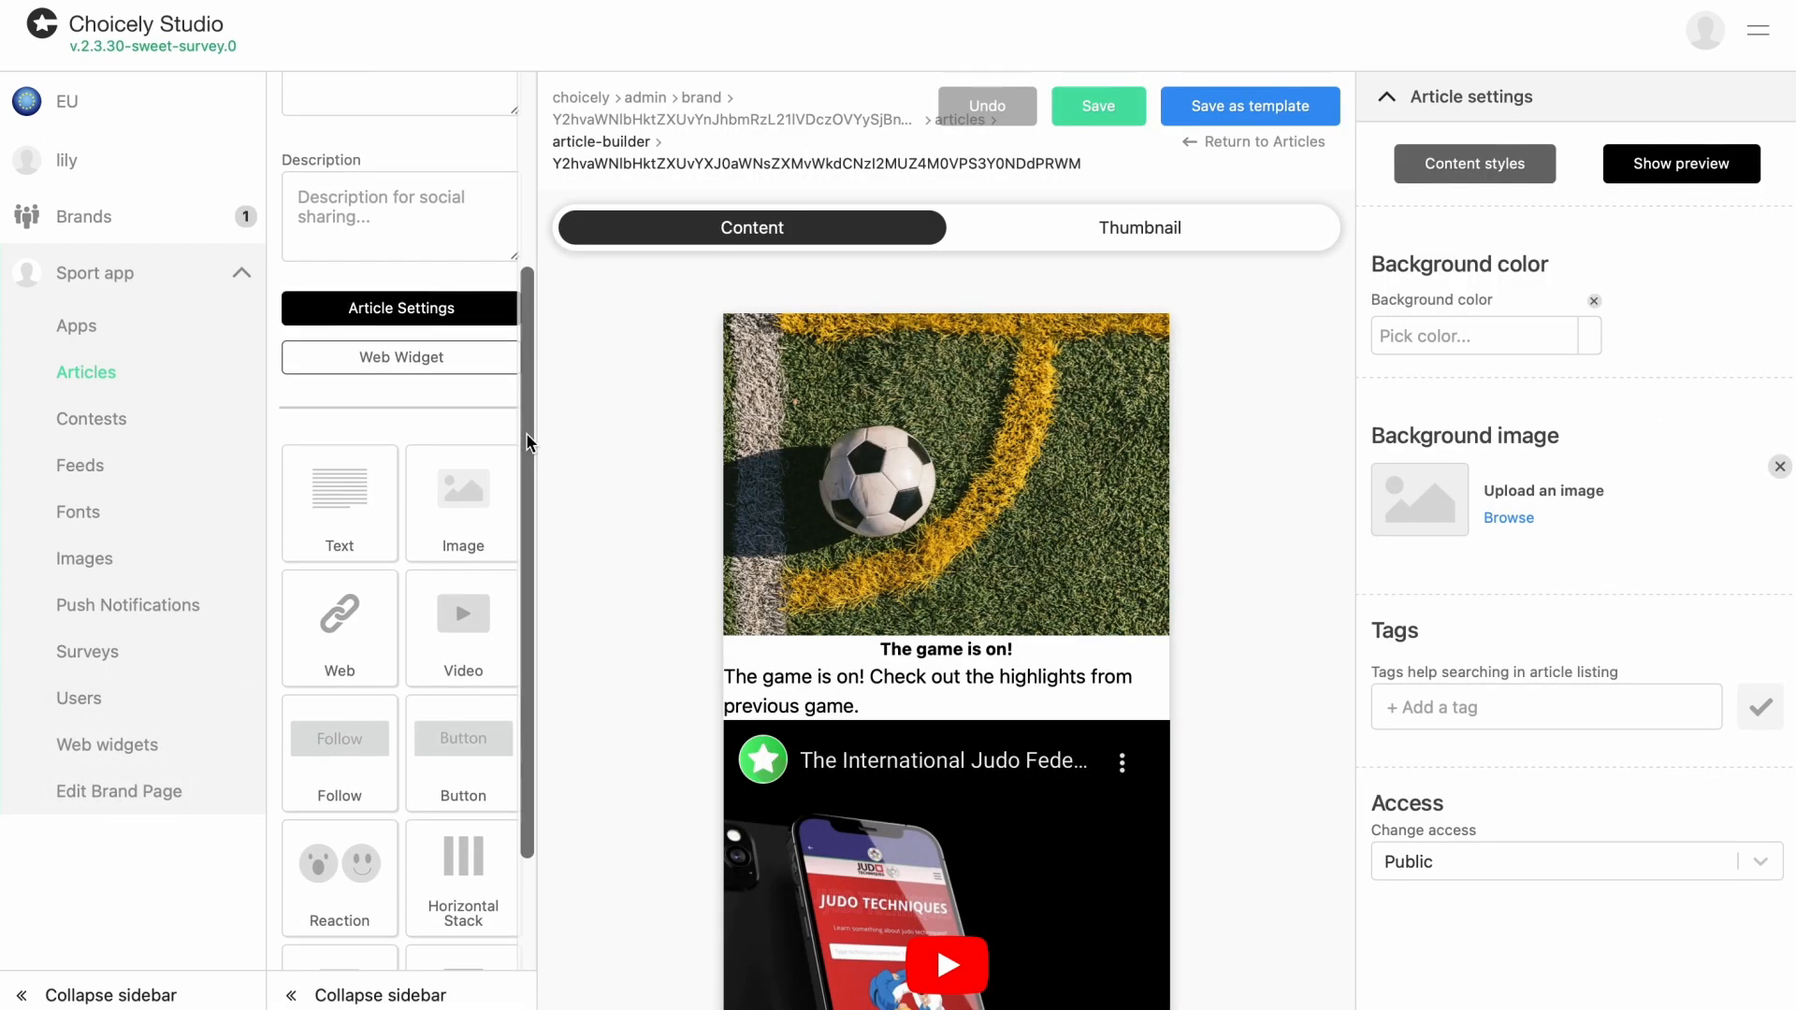
mouse_move(339, 593)
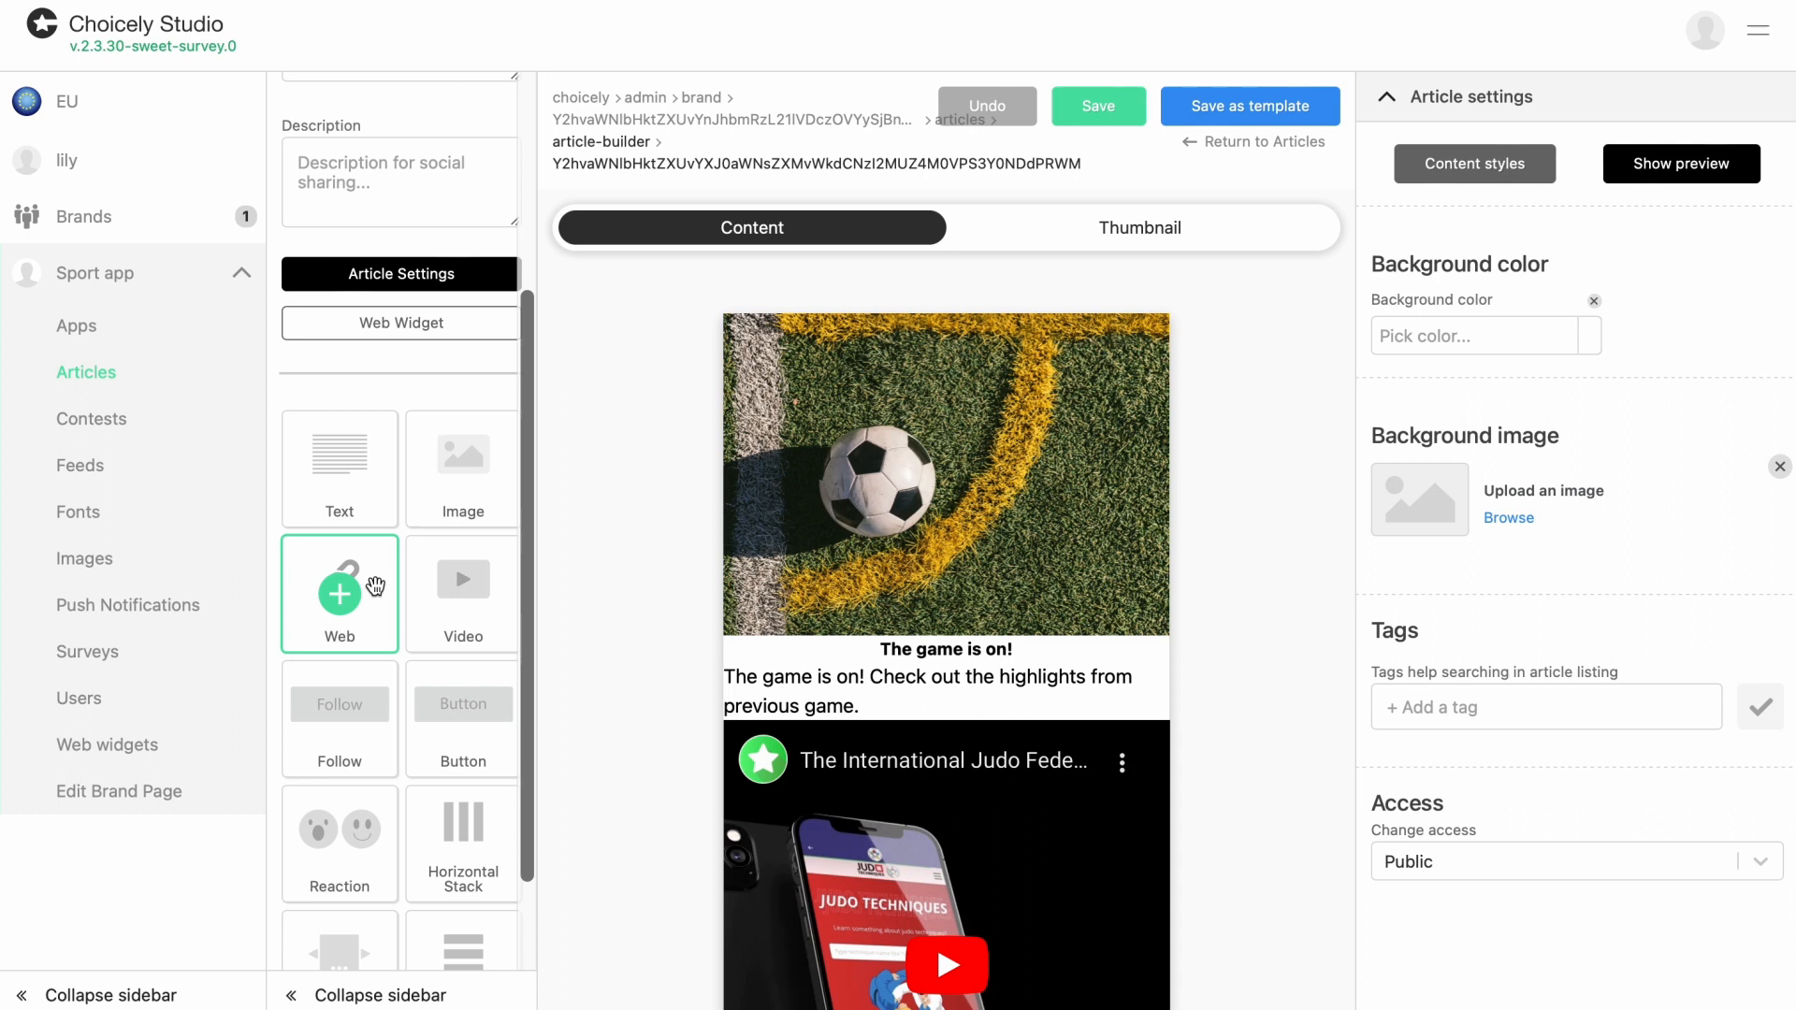
left_click(339, 593)
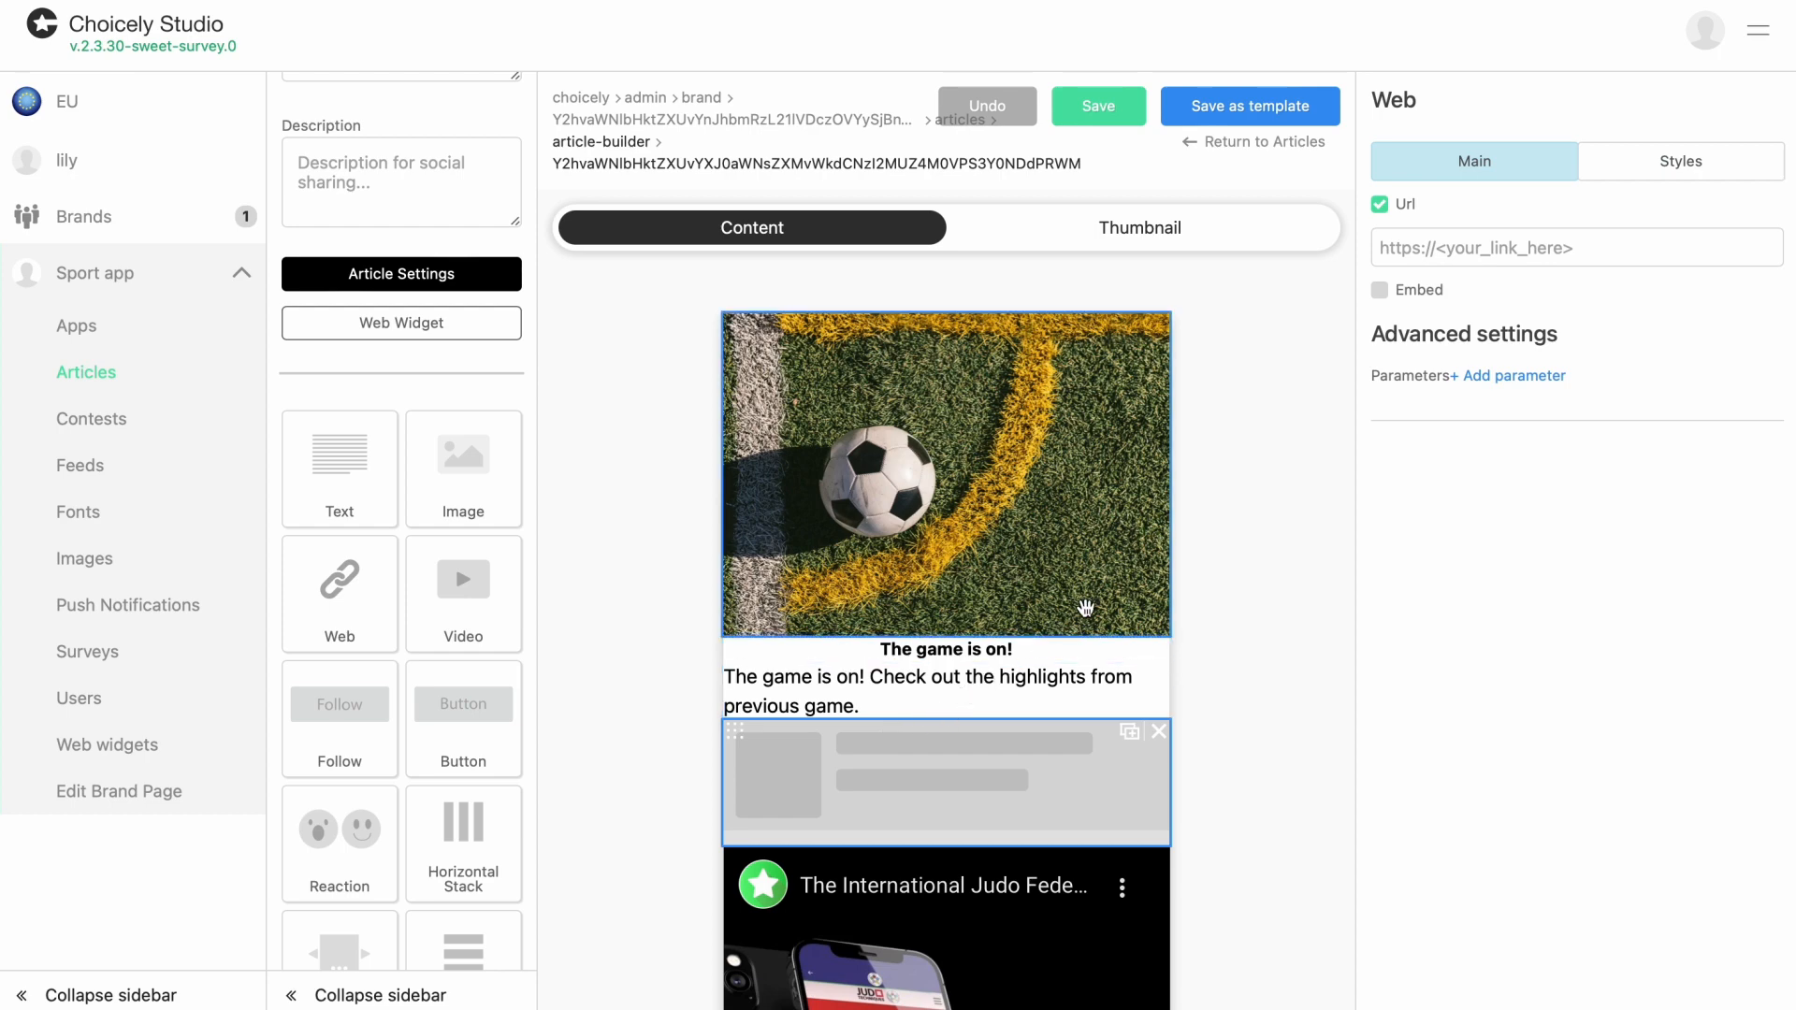
mouse_move(1268, 470)
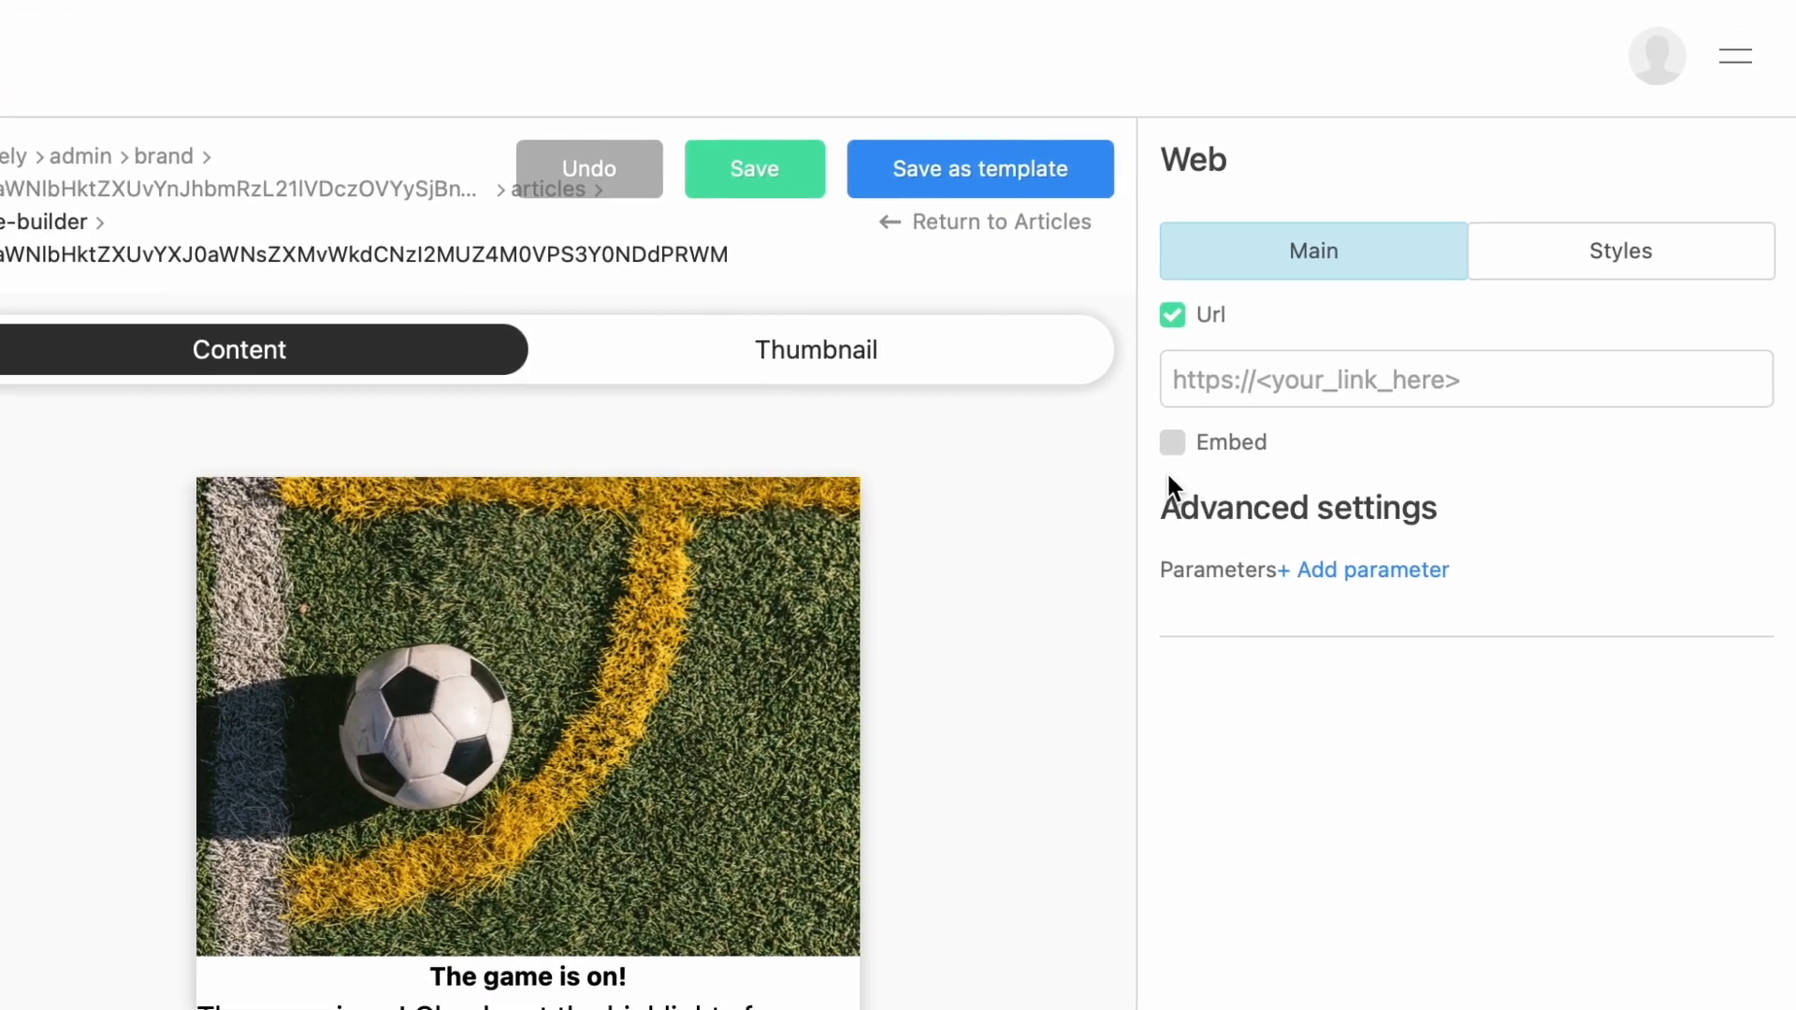
Set the Web element to Embed with the Spotify Sleep playlist iframe code and save the article
left_click(1172, 444)
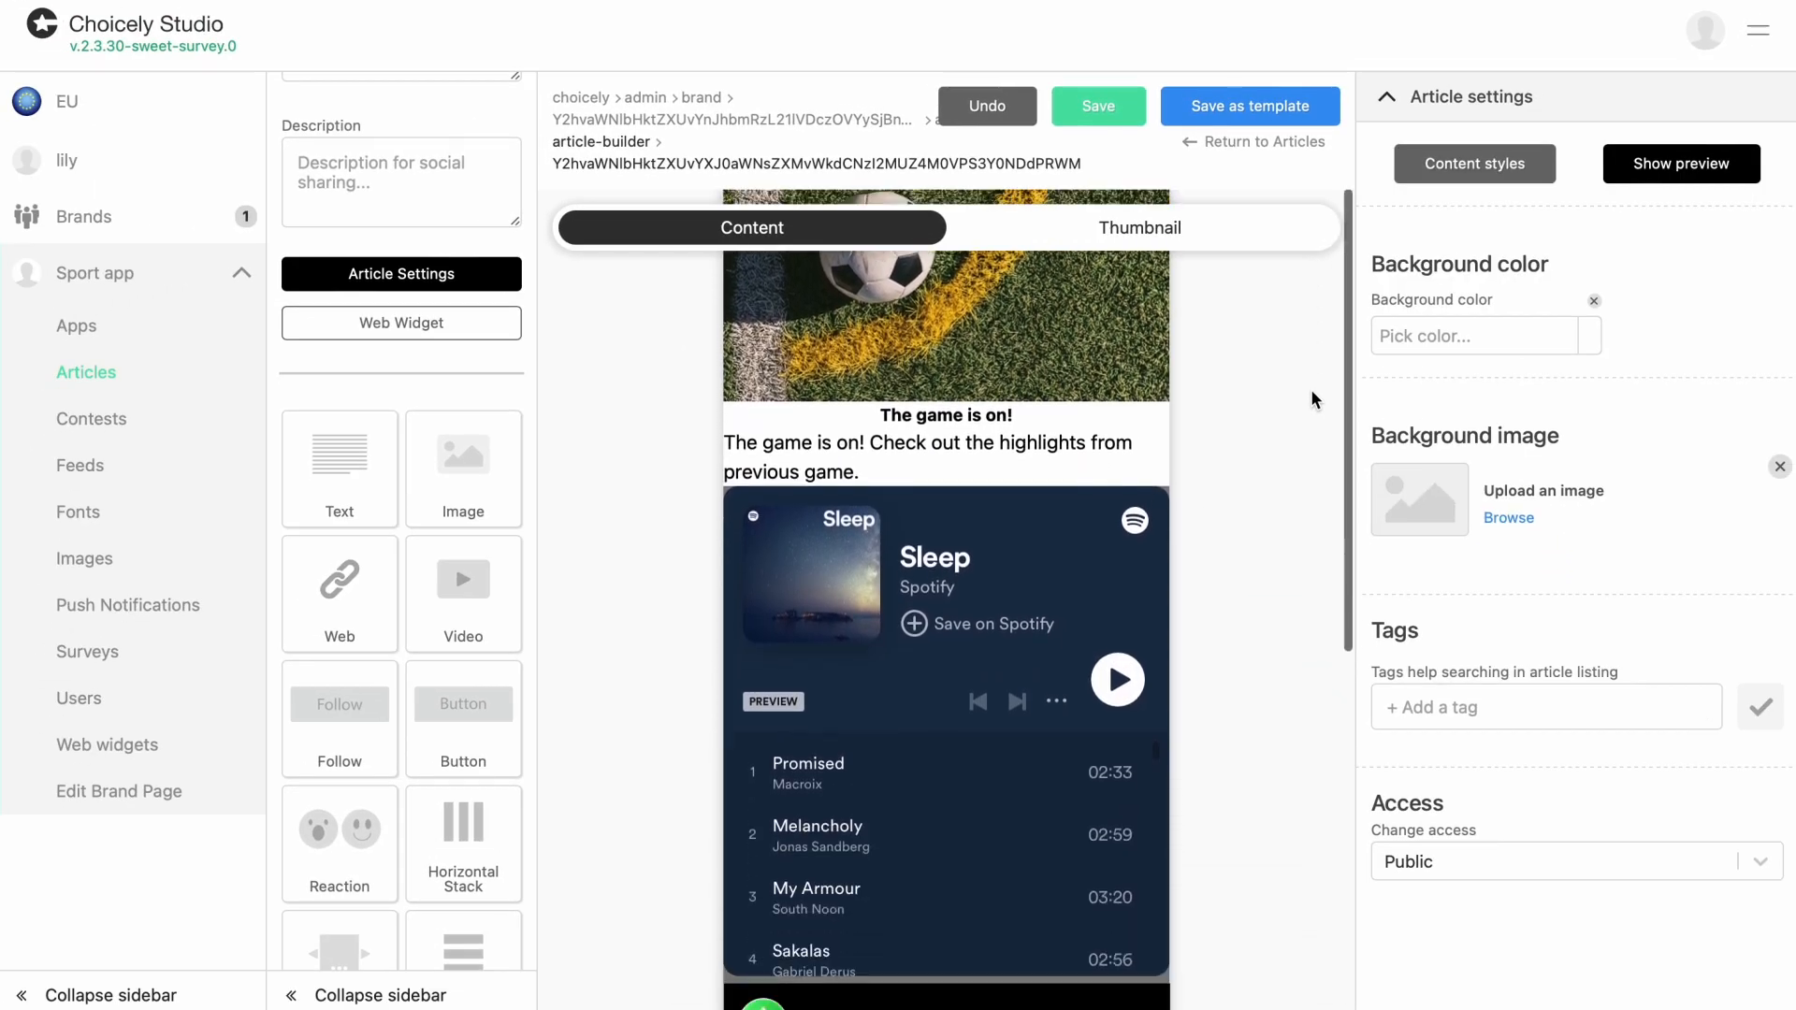
scroll("down", 3)
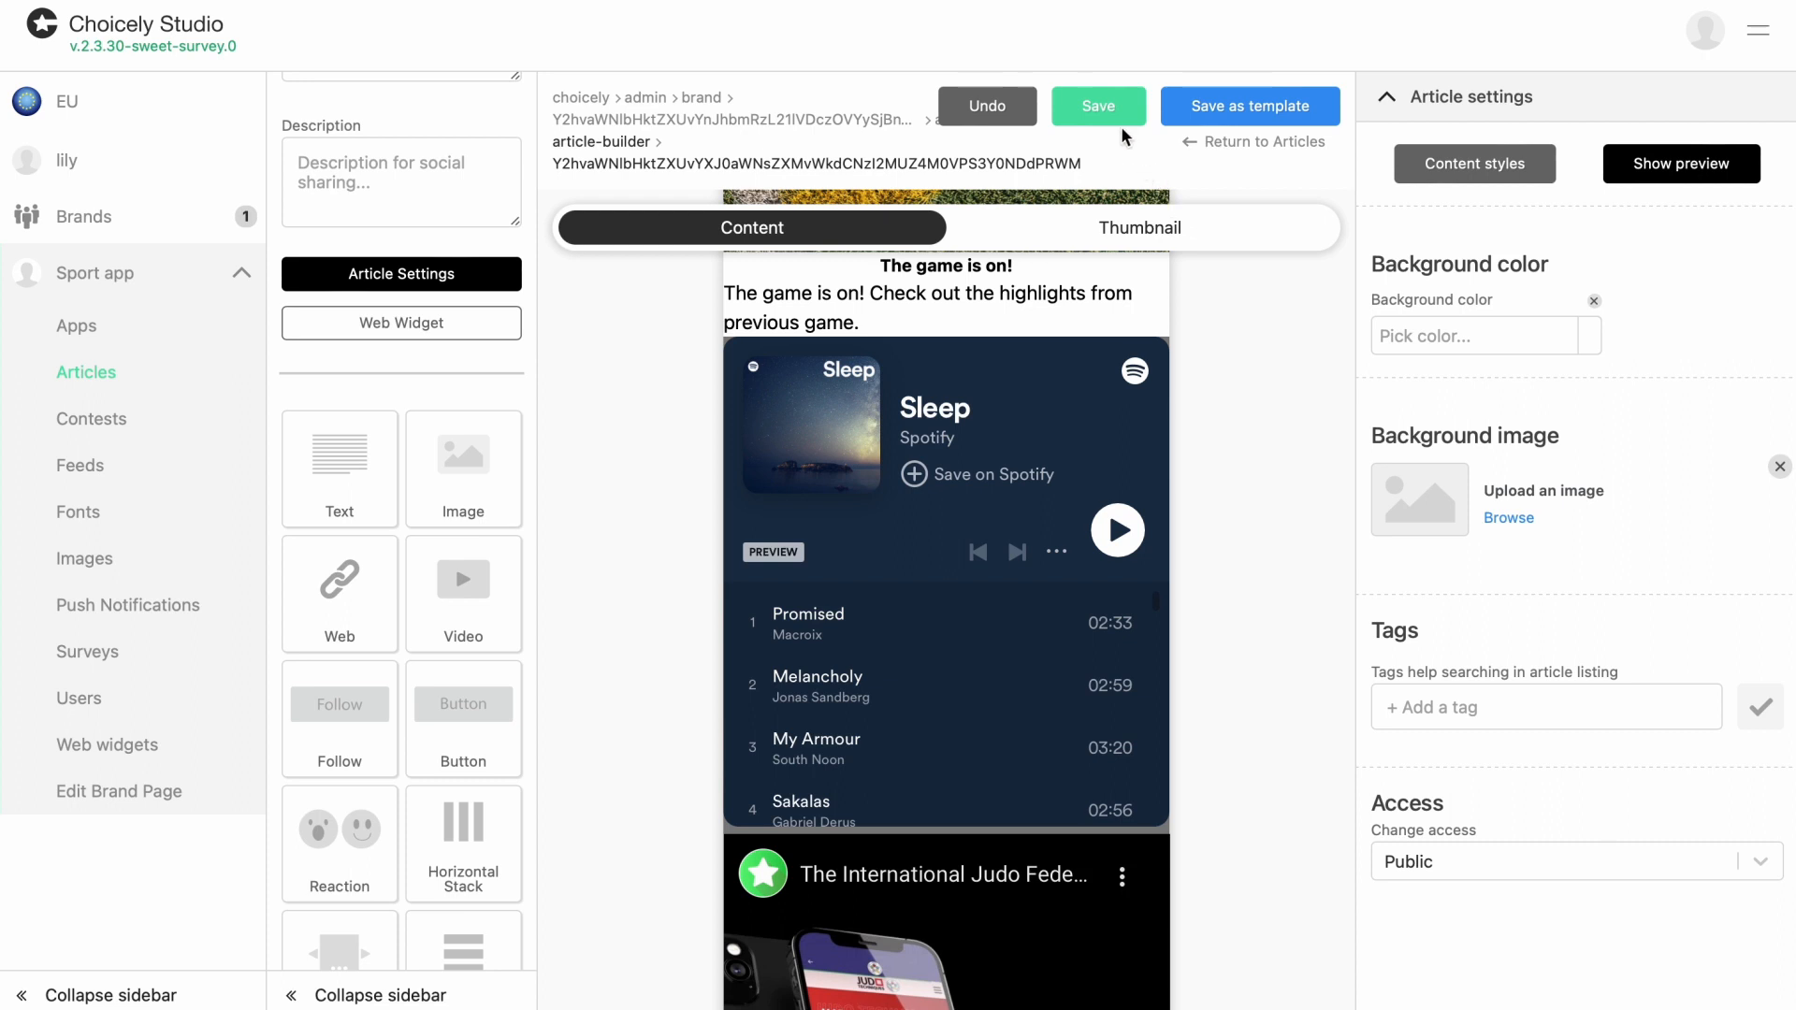
left_click(1096, 105)
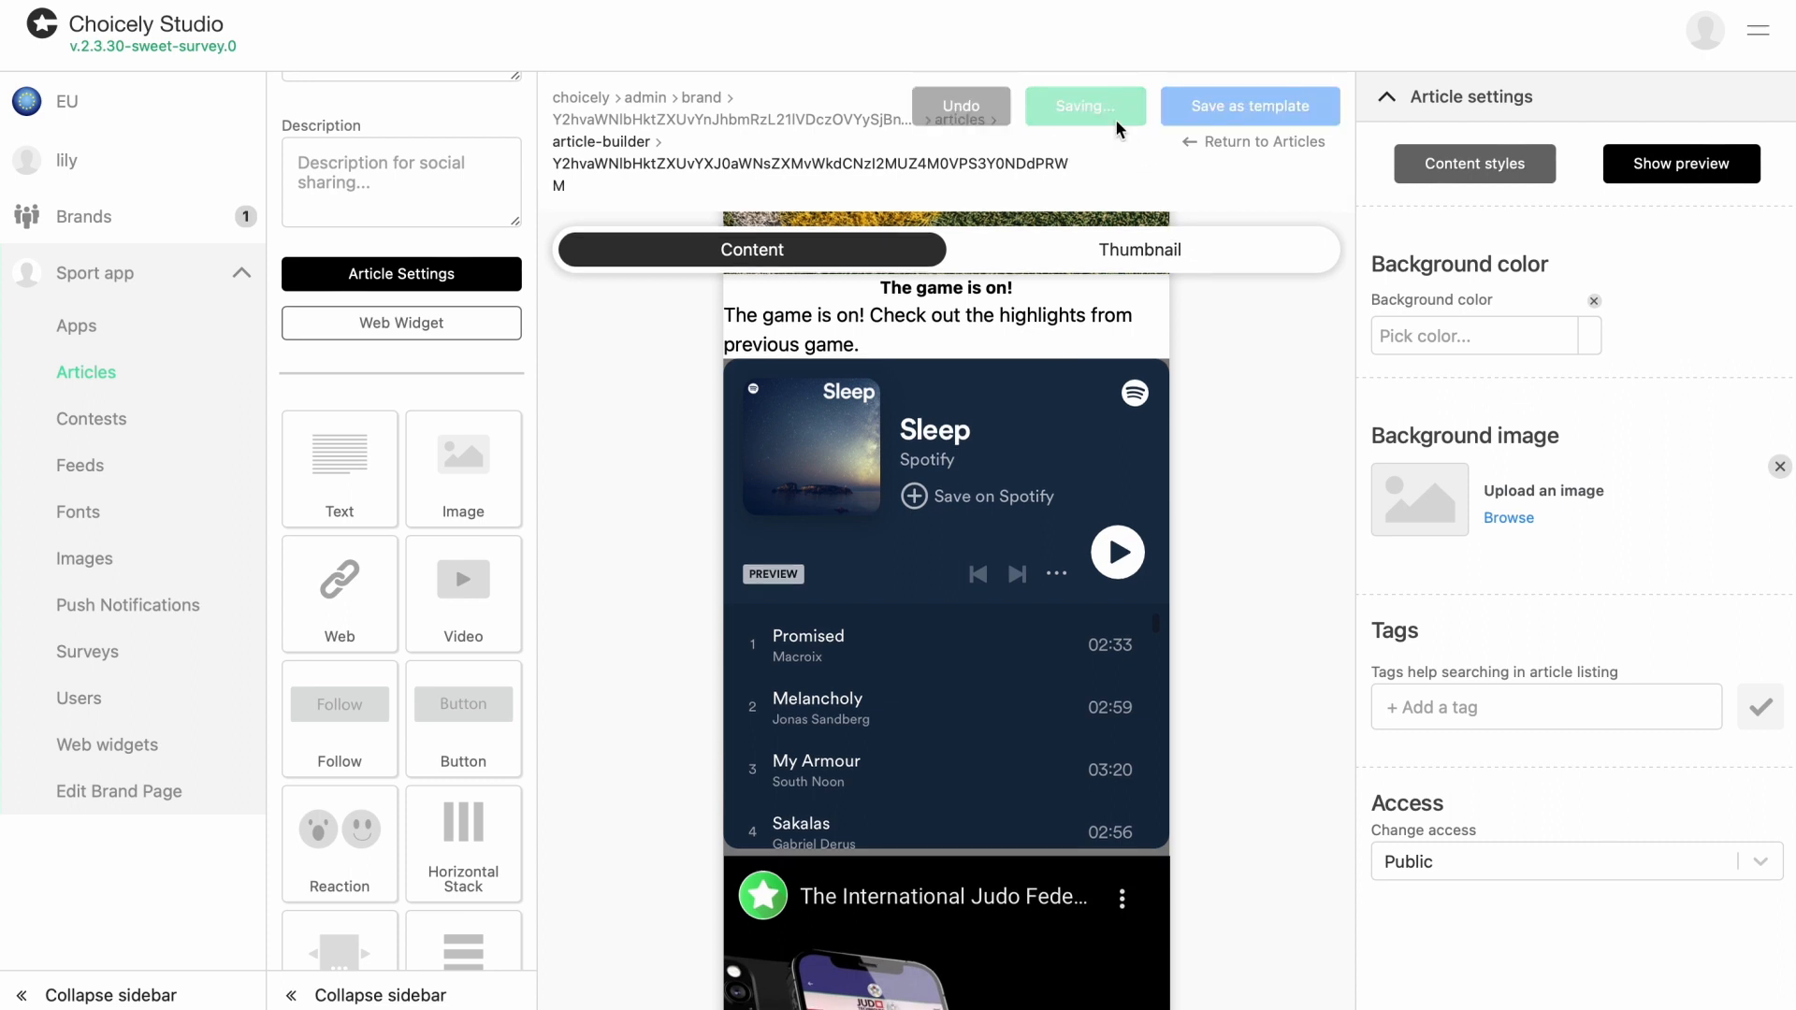